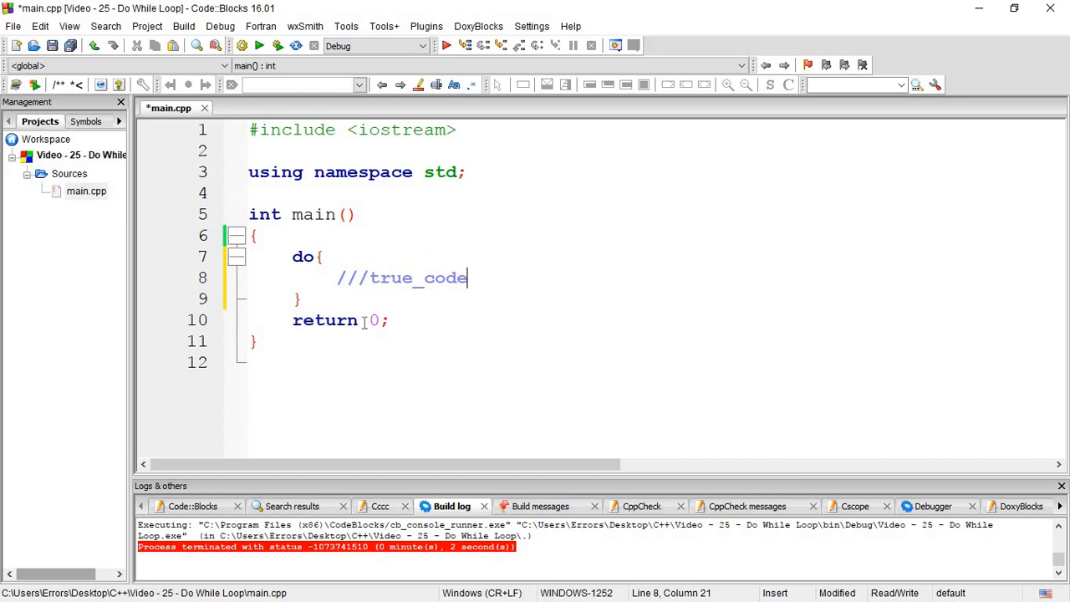
# - Close the do block with a while(test); placeholder condition
pyautogui.write('while()')
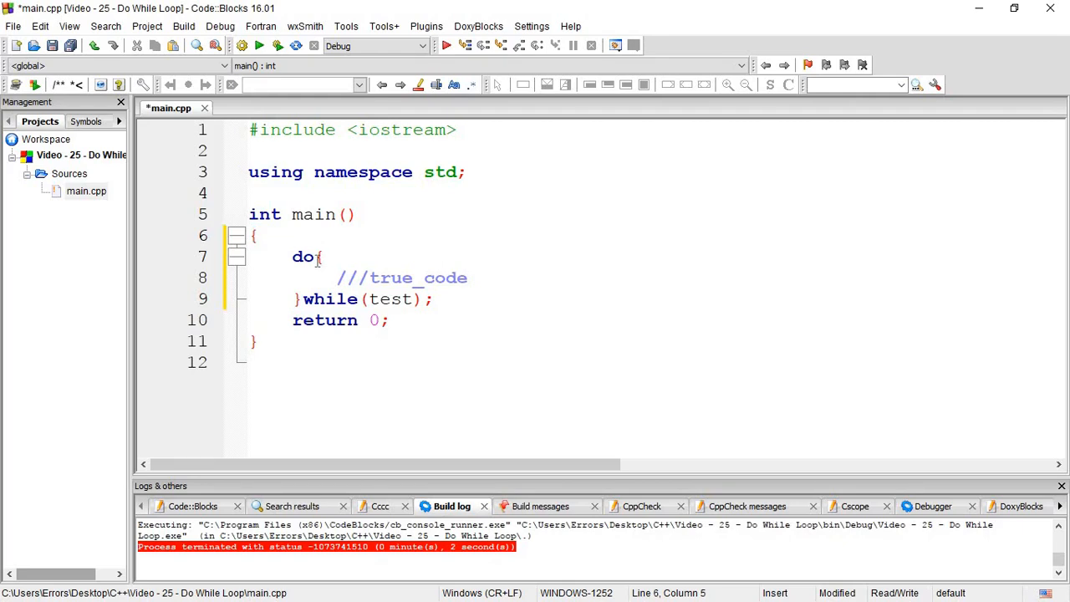
# - Replace the test placeholder with num > 5 and declare int num = 7 above the do
pyautogui.doubleClick(393, 298)
pyautogui.write('num > ')
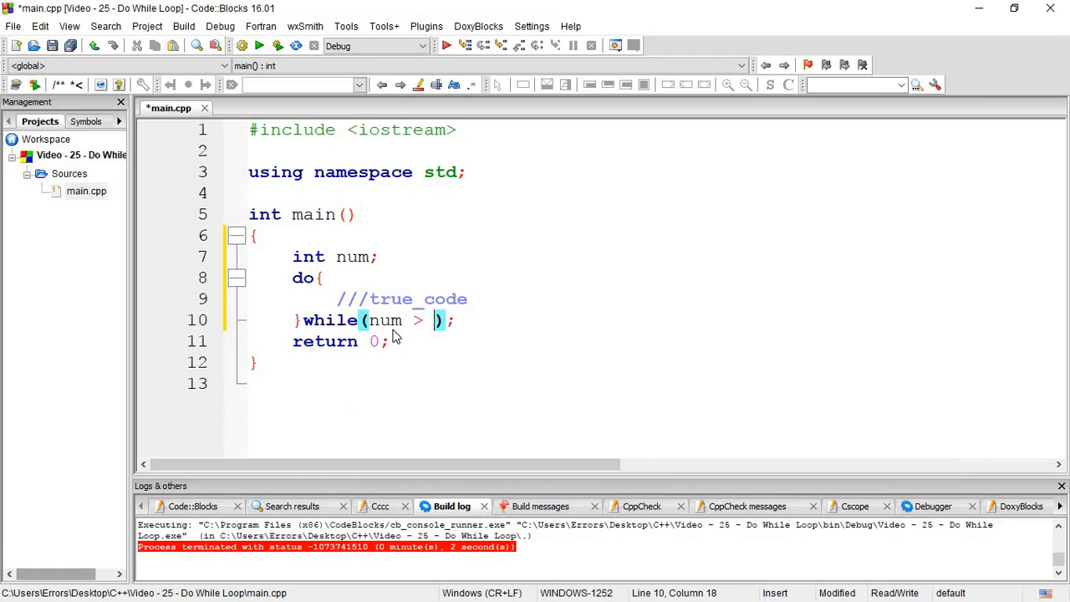
pyautogui.press('BackSpace')
pyautogui.write('5')
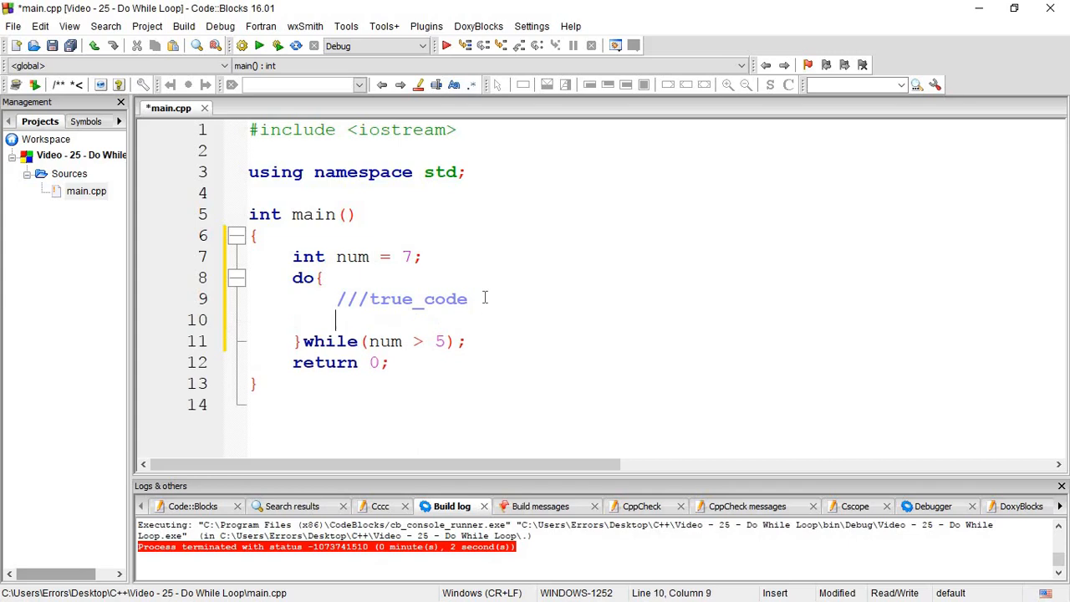
# - Add cout << num << endl; inside the do body and save main.cpp
pyautogui.write('co')
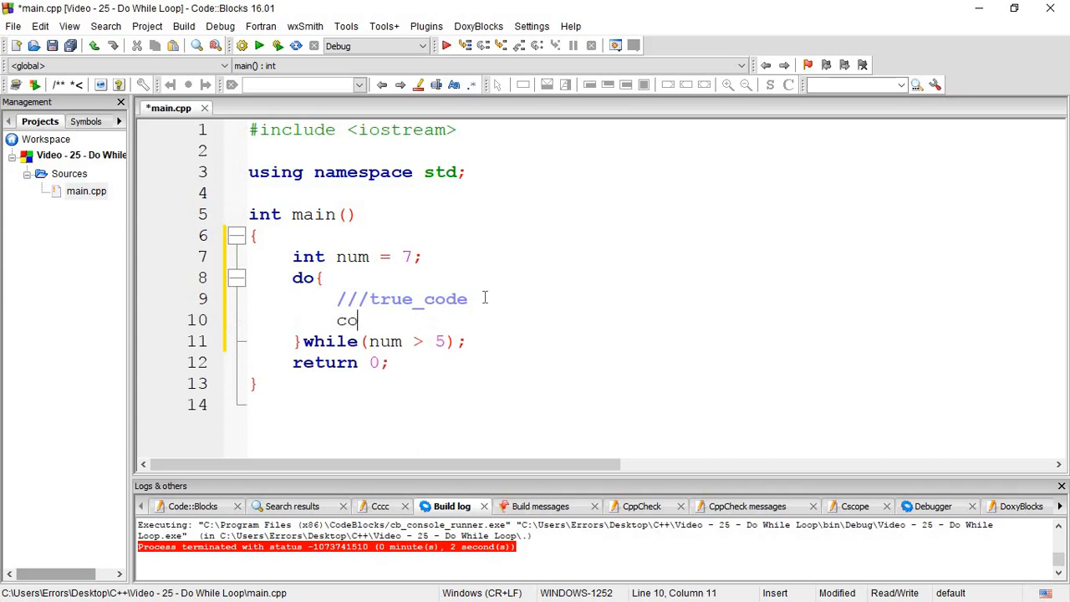
pyautogui.write('ut << num << endl;')
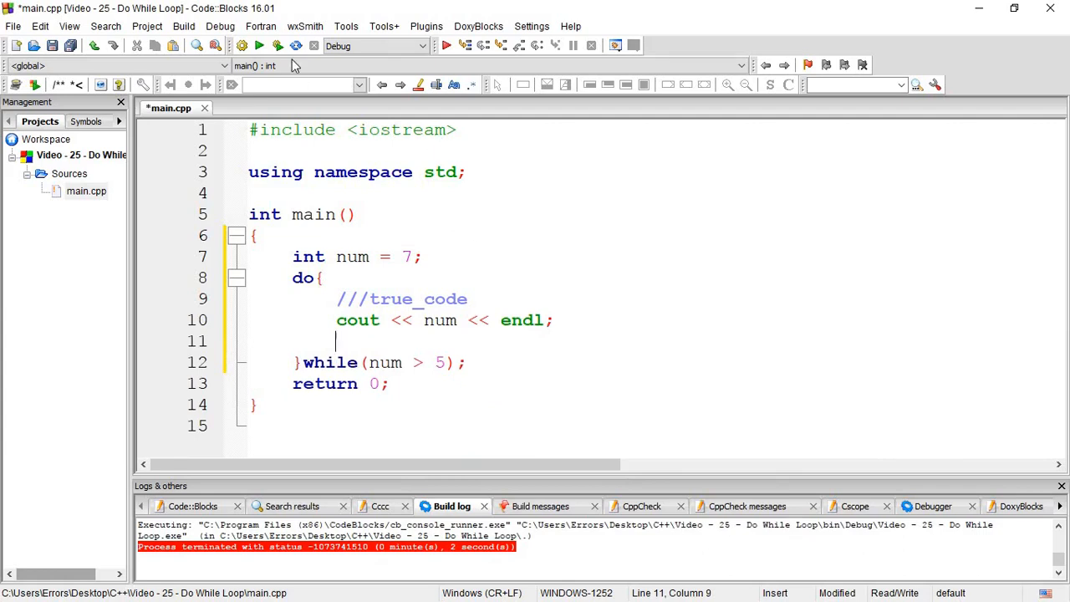
pyautogui.click(287, 47)
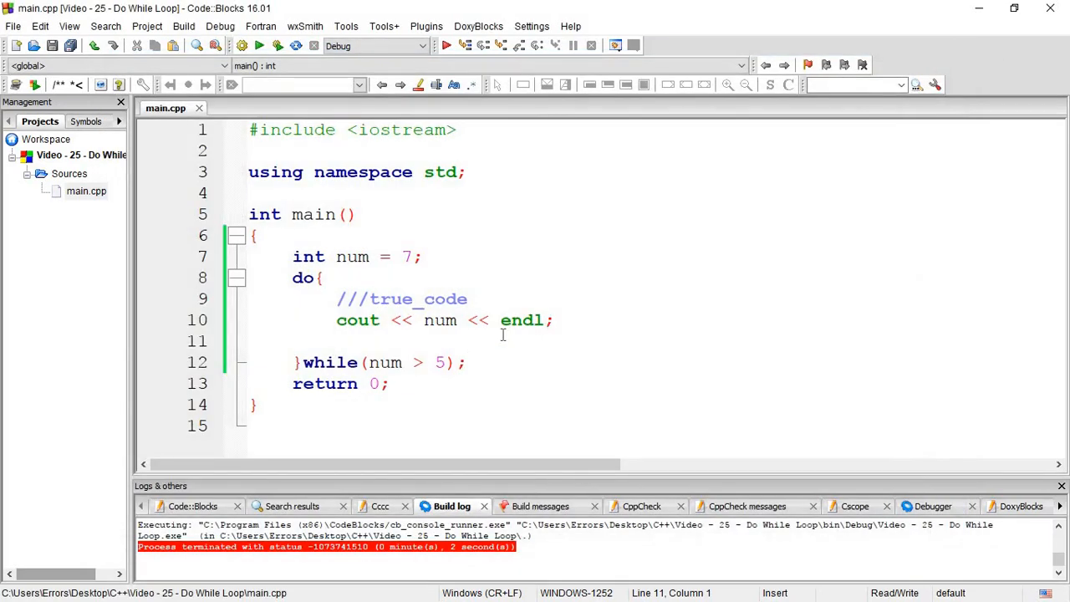
# - Add num++; after the cout line, save, then change it to num--
pyautogui.write('num++;')
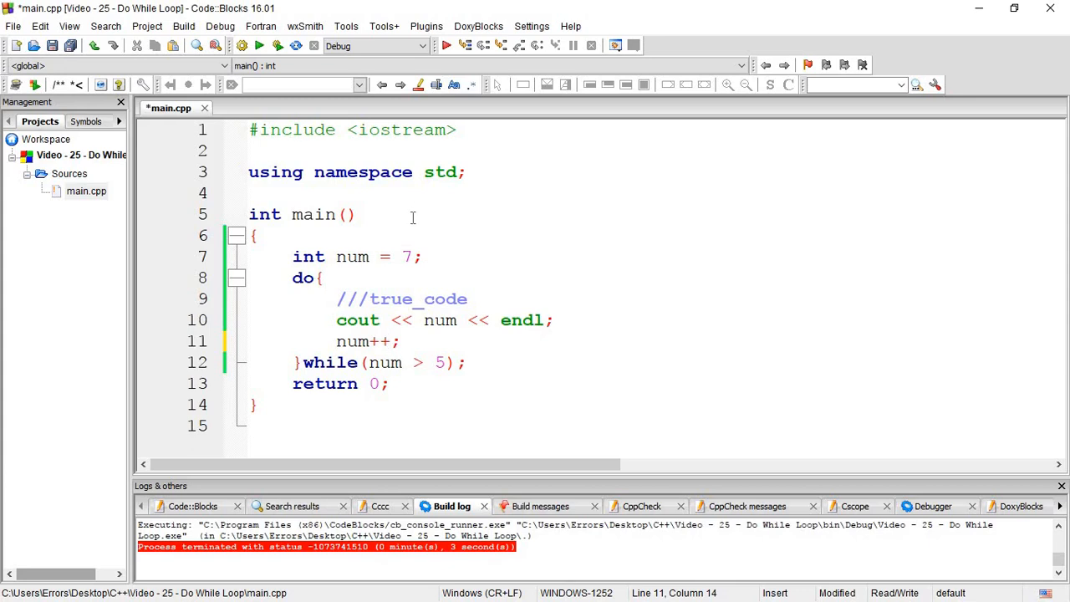
pyautogui.moveTo(398, 221)
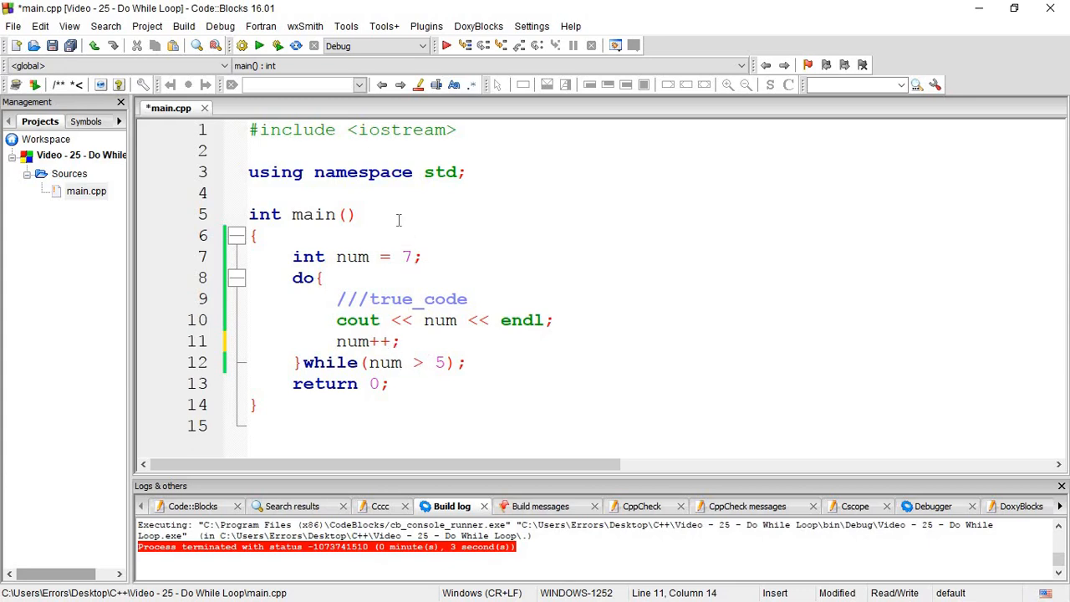
pyautogui.press('ctrl+s')
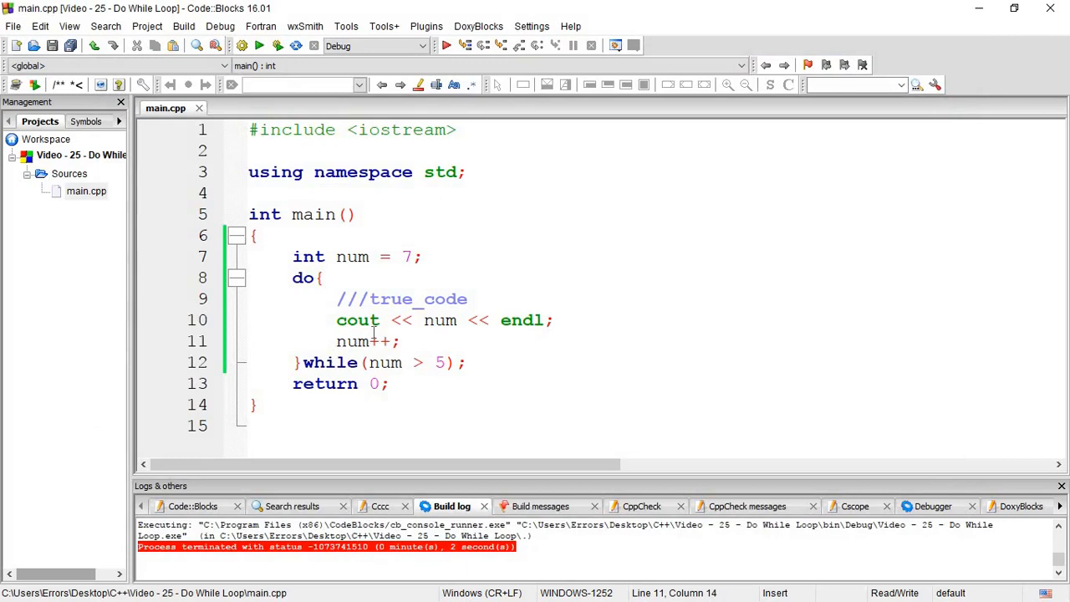
pyautogui.write('--')
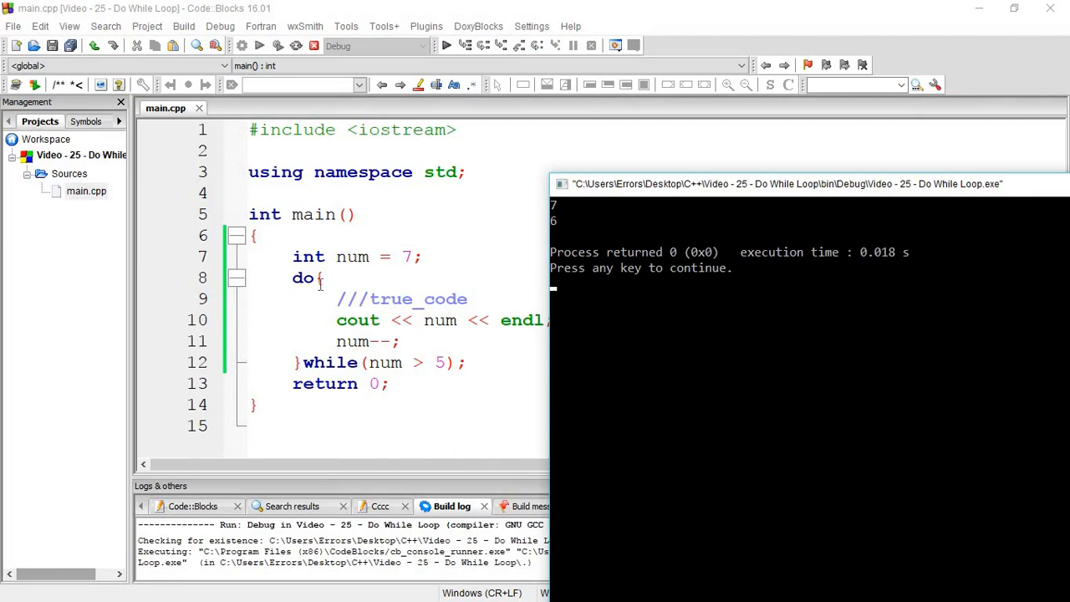
pyautogui.moveTo(570, 221)
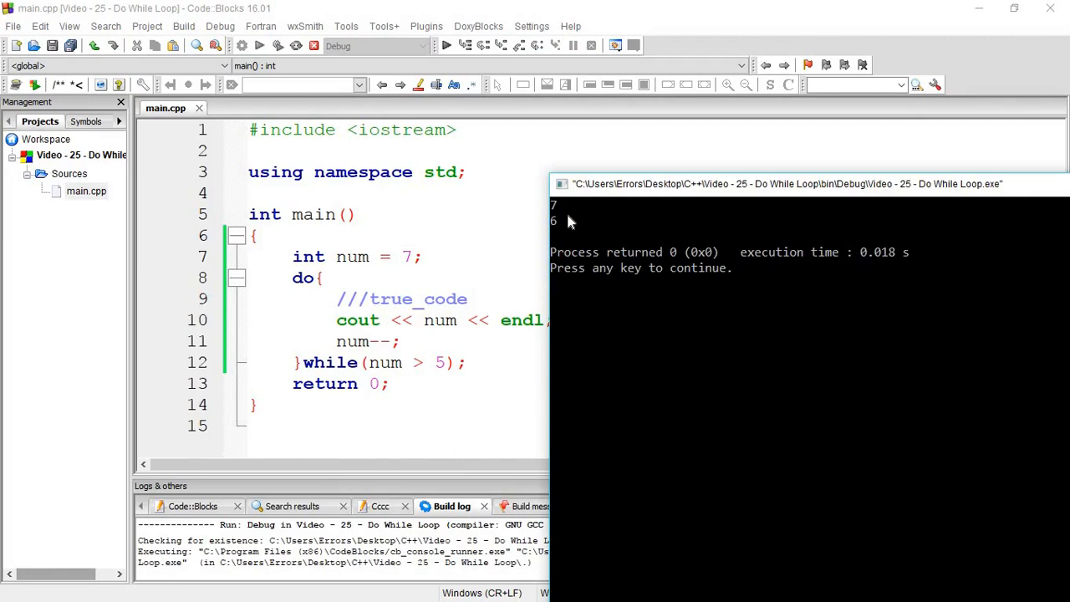
pyautogui.moveTo(355, 341)
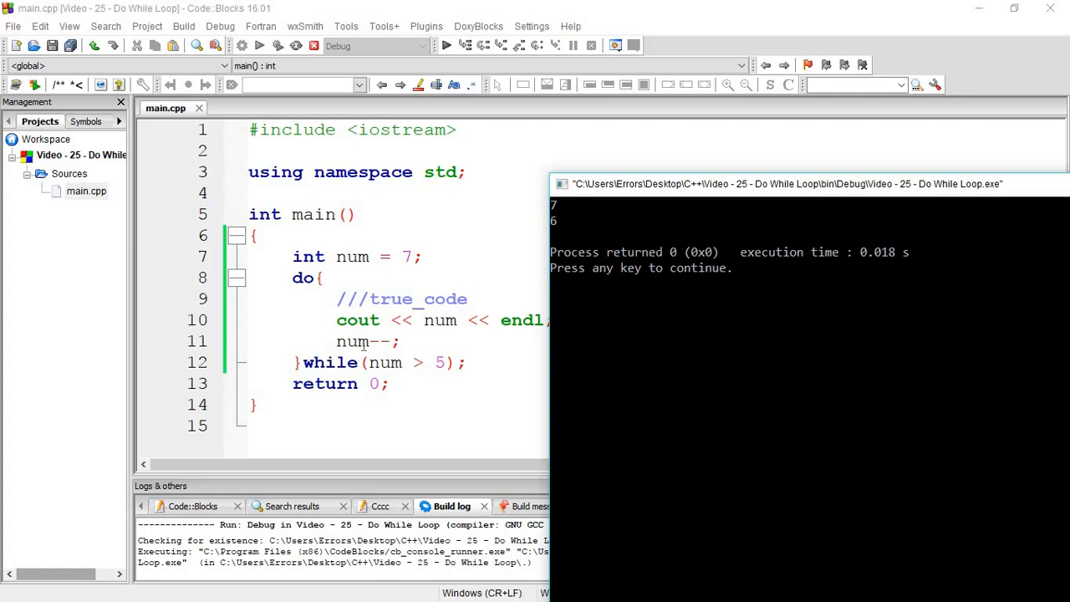